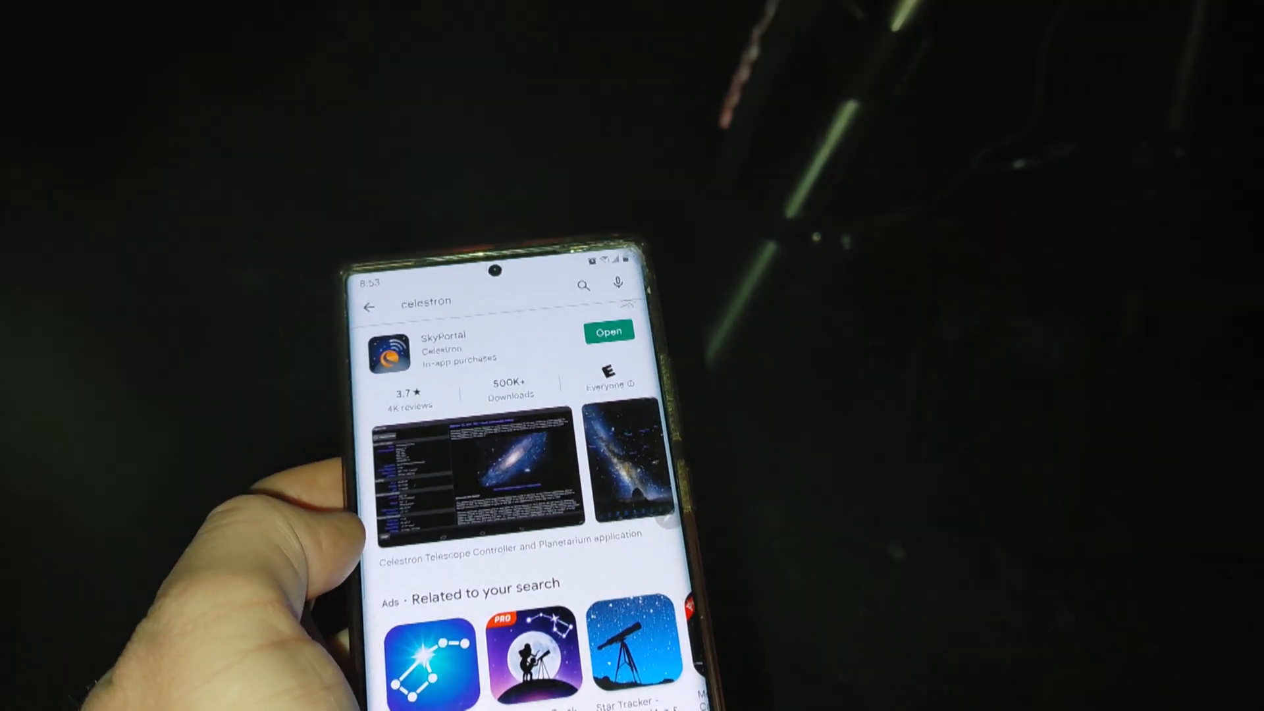
# Step: Launch SkyPortal from its Play Store listing to show the live sky chart
pyautogui.click(608, 331)
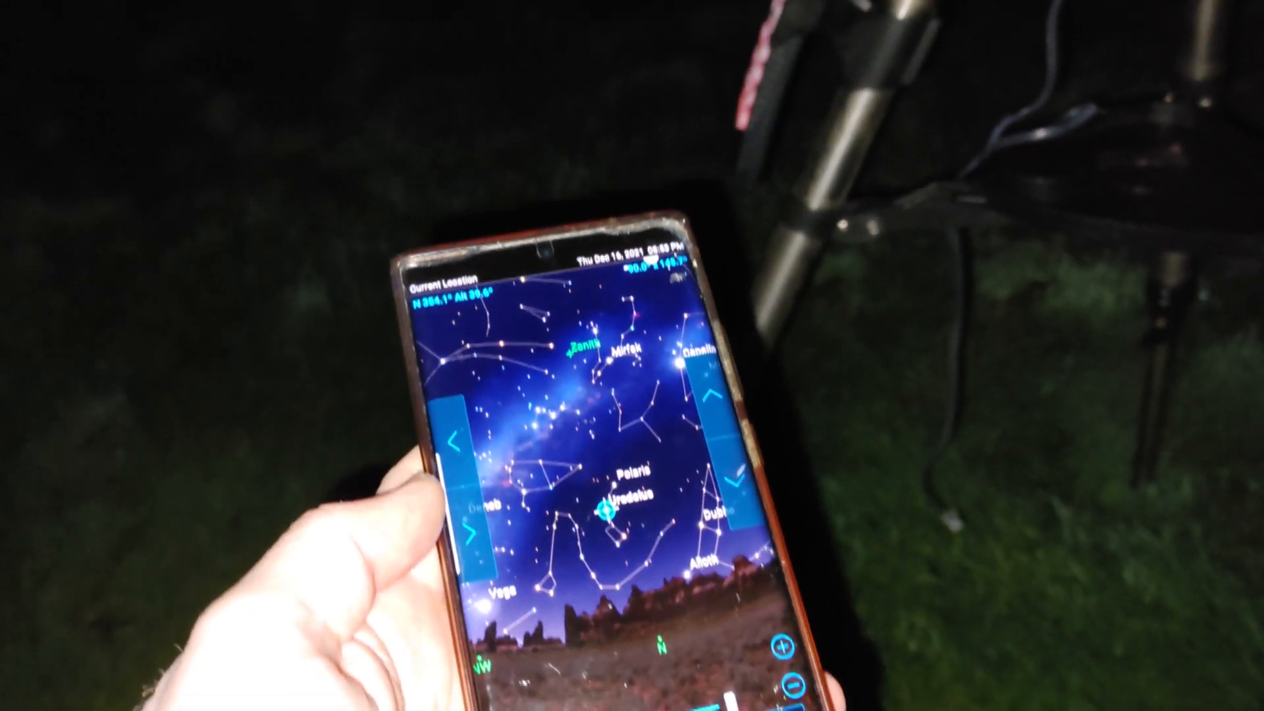